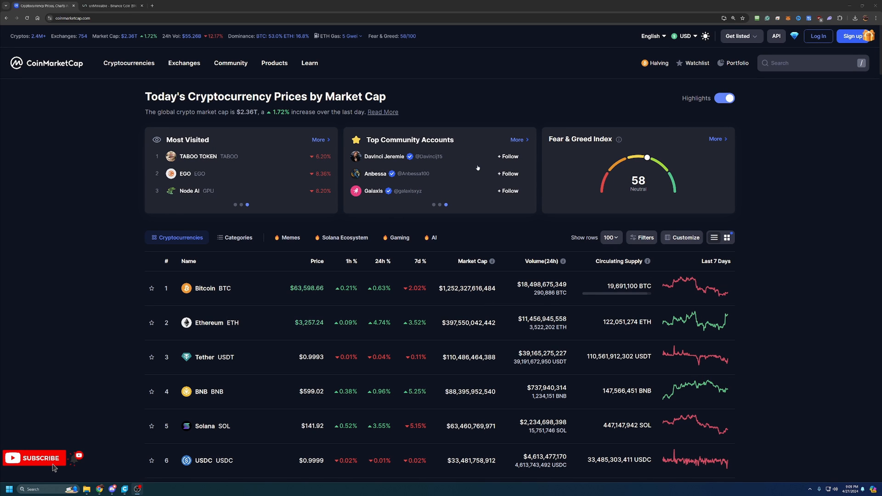
Scroll the cryptocurrency price rankings to find BNB and open its page
scroll(down, 3)
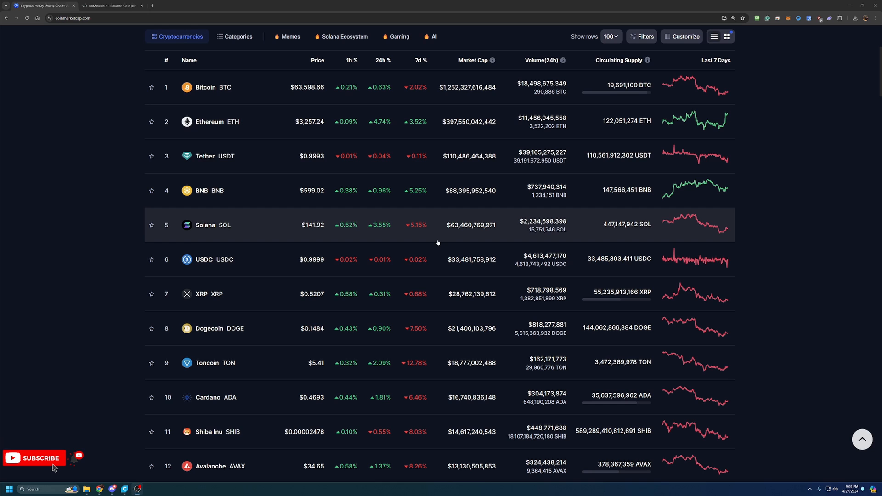
mouse_move(400, 344)
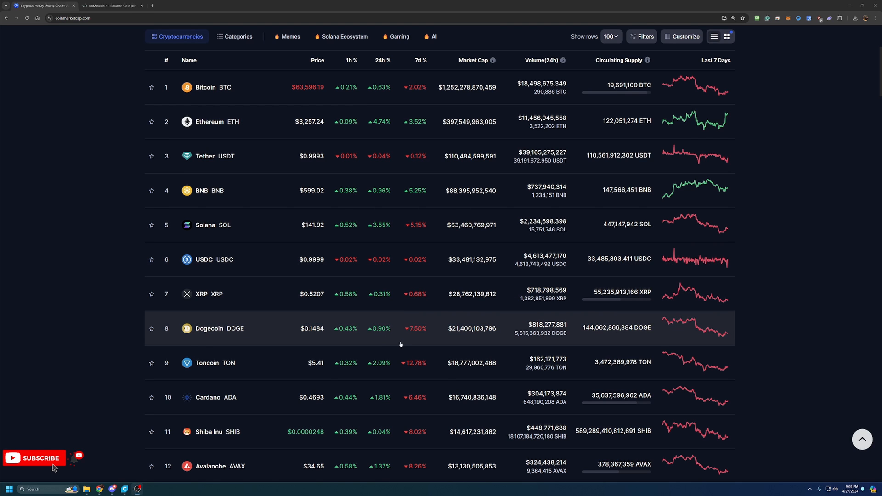
scroll(down, 3)
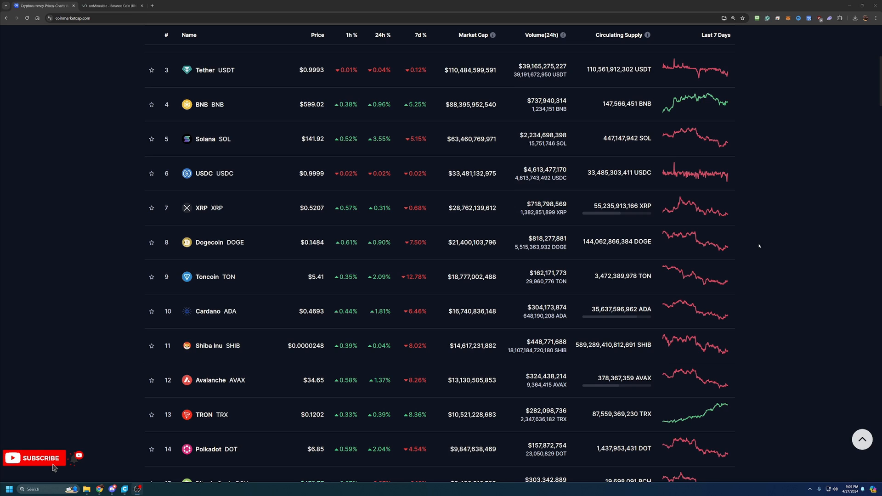
scroll(down, 3)
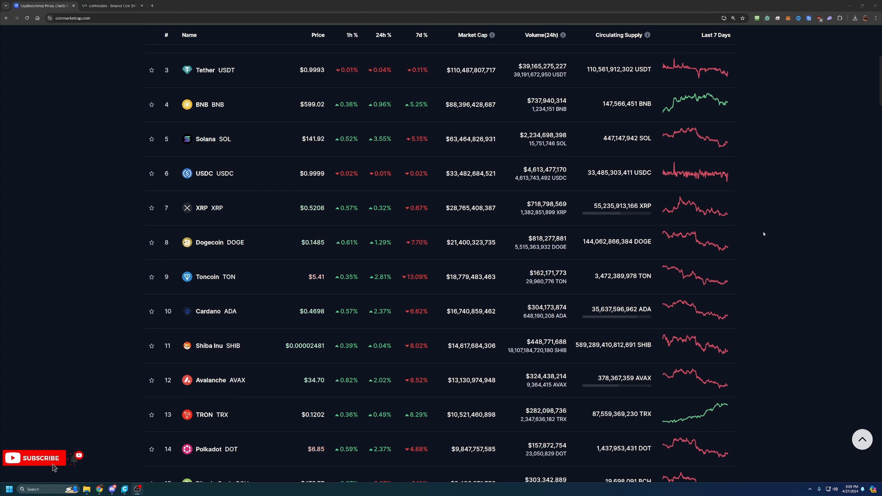
scroll(up, 3)
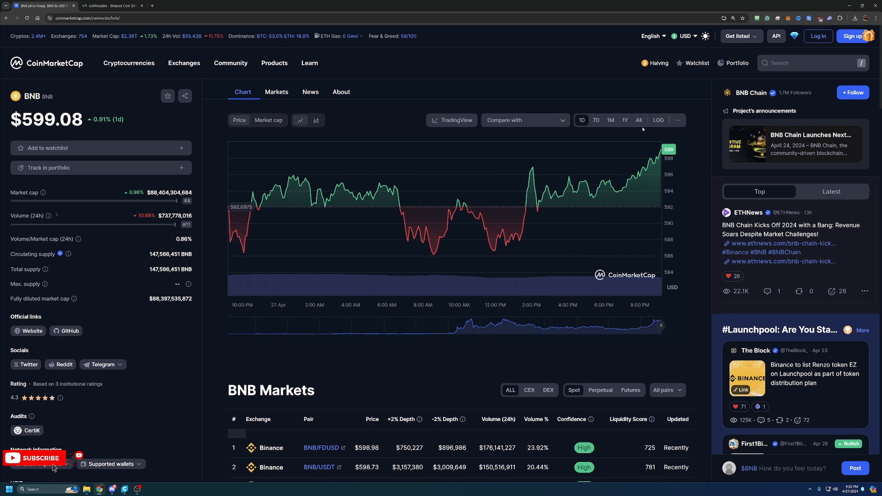
Show BNB's all-time price chart, then switch to unMineable's BNB mining pools tab
click(638, 120)
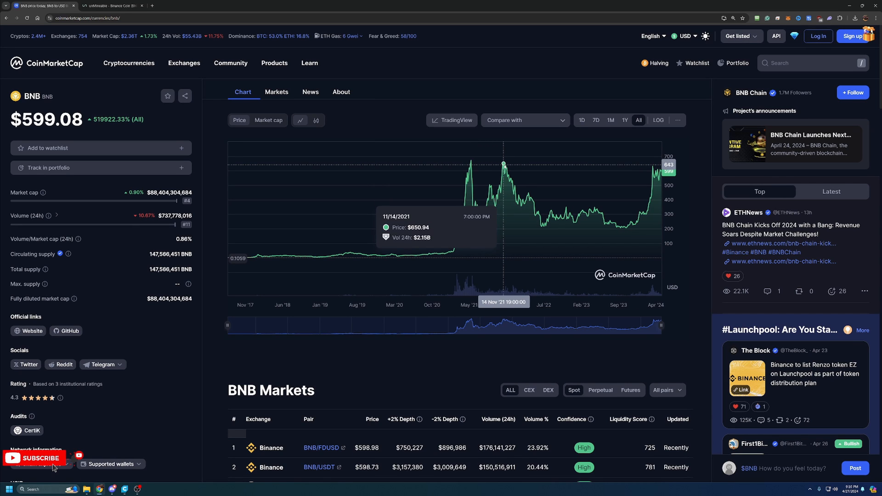
mouse_move(471, 163)
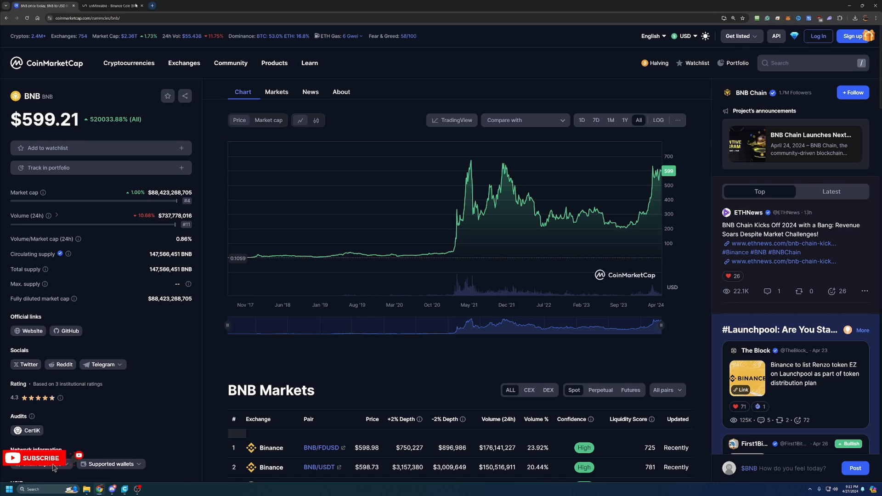
click(111, 5)
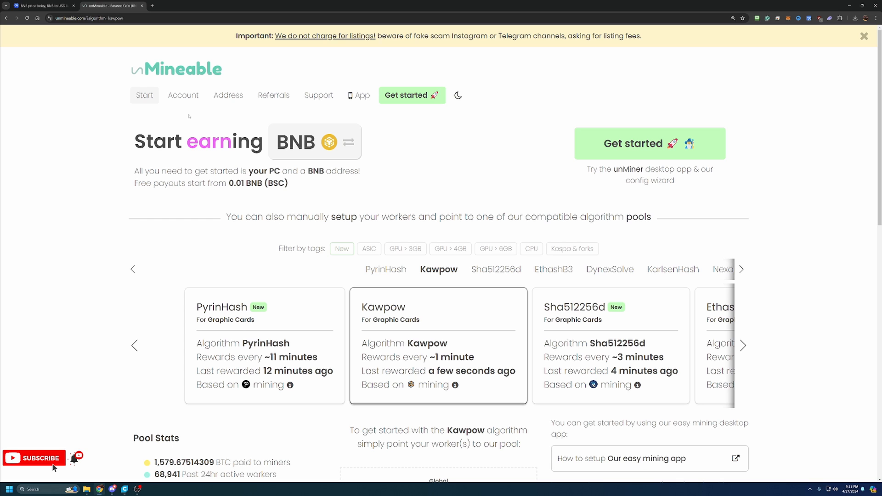
Scroll down the Kawpow pool page to reach 'Get started with our wizard'
scroll(down, 3)
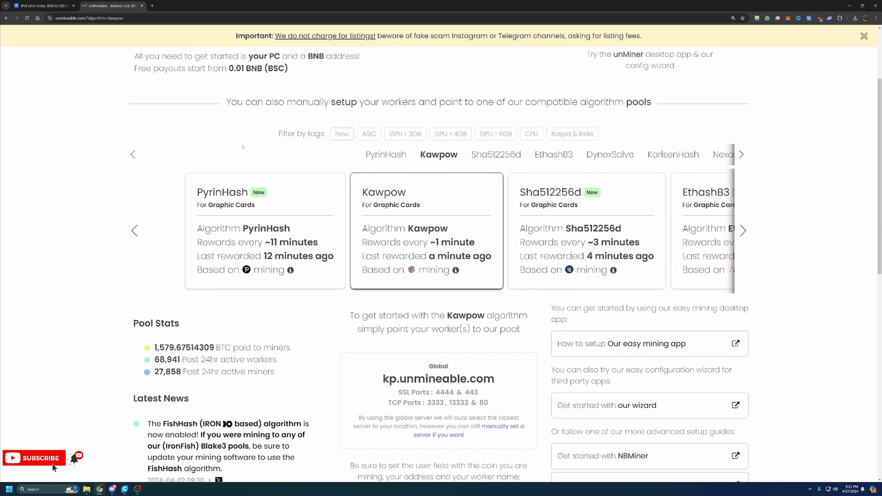
scroll(down, 3)
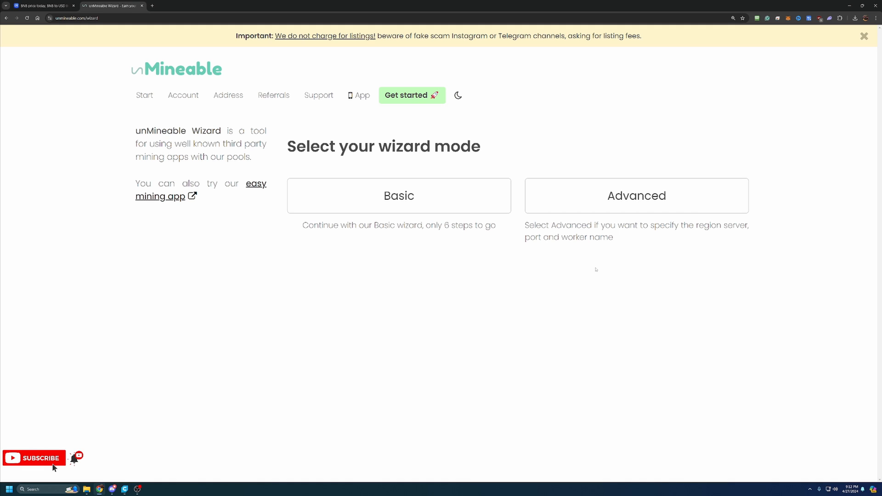
mouse_move(519, 258)
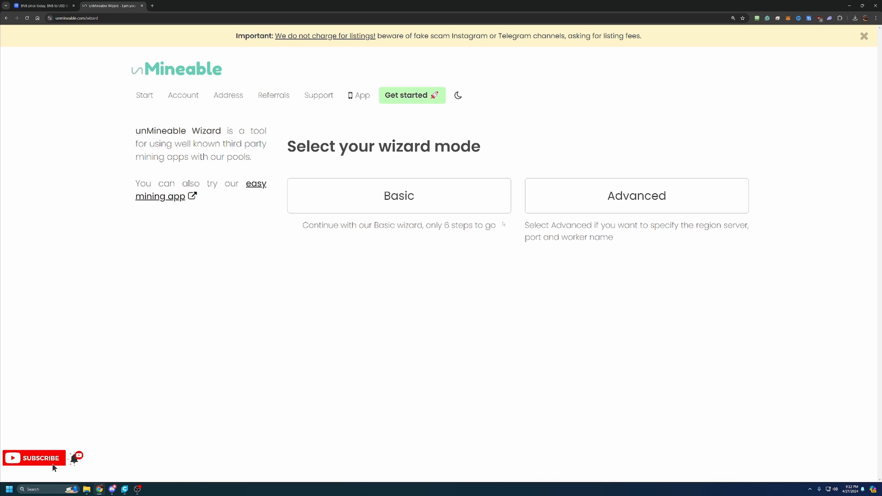
mouse_move(634, 206)
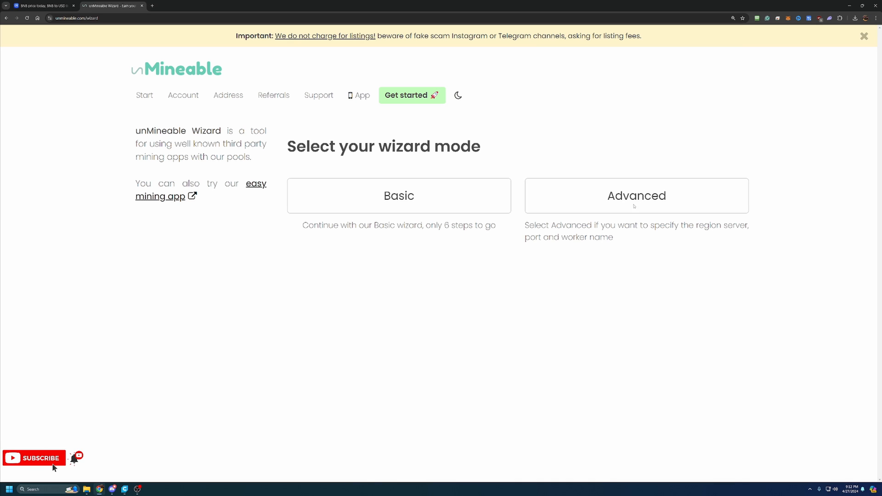
mouse_move(444, 261)
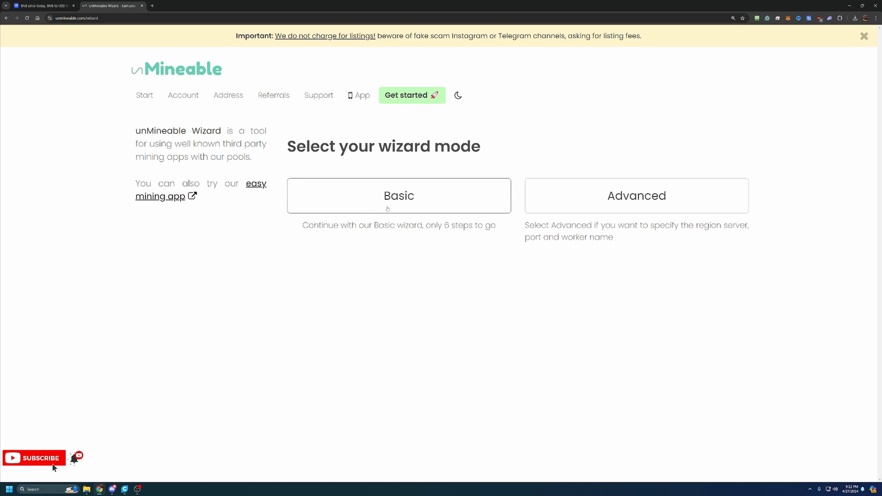
Pick the Basic wizard mode
click(398, 195)
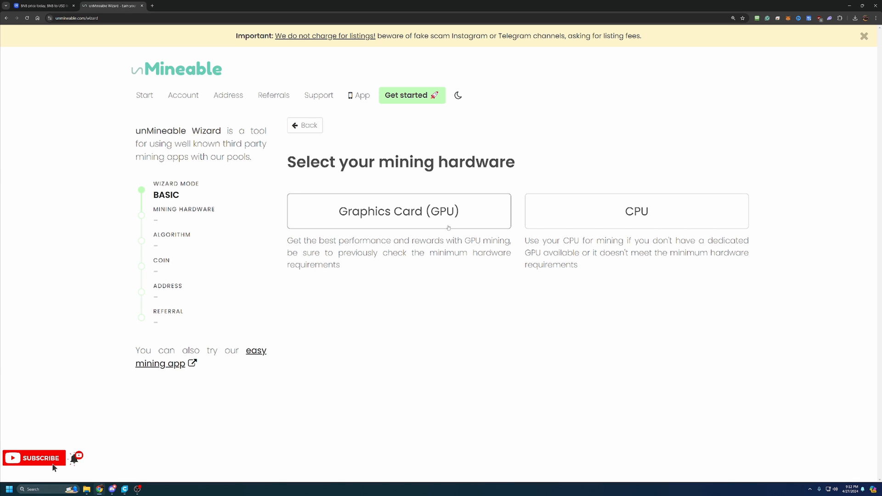
mouse_move(449, 224)
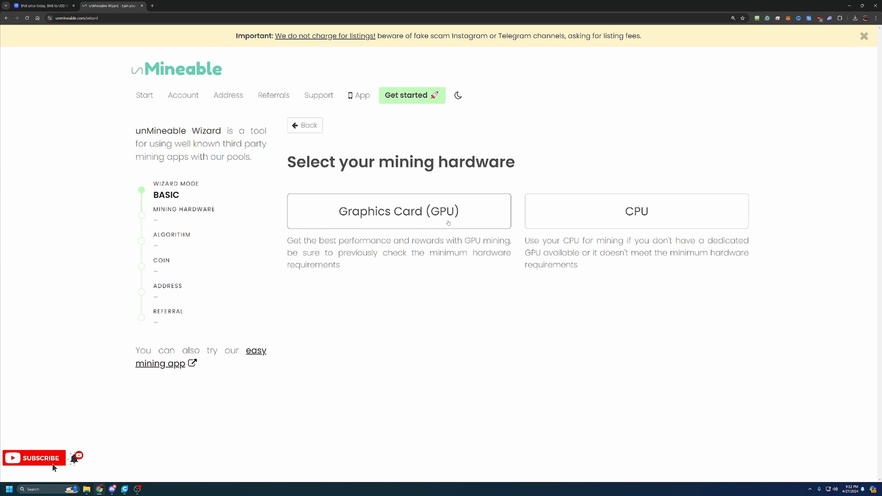
Choose Graphics Card (GPU) hardware and the Kawpow algorithm
click(399, 211)
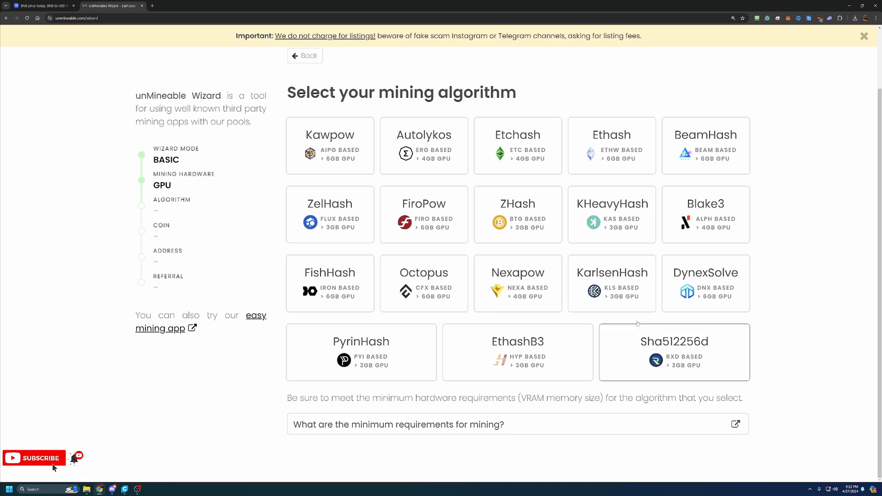
mouse_move(517, 146)
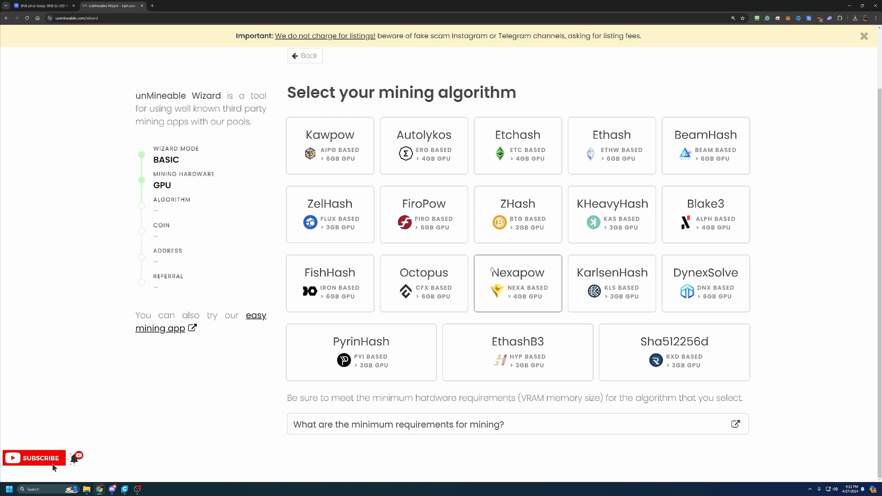
click(330, 145)
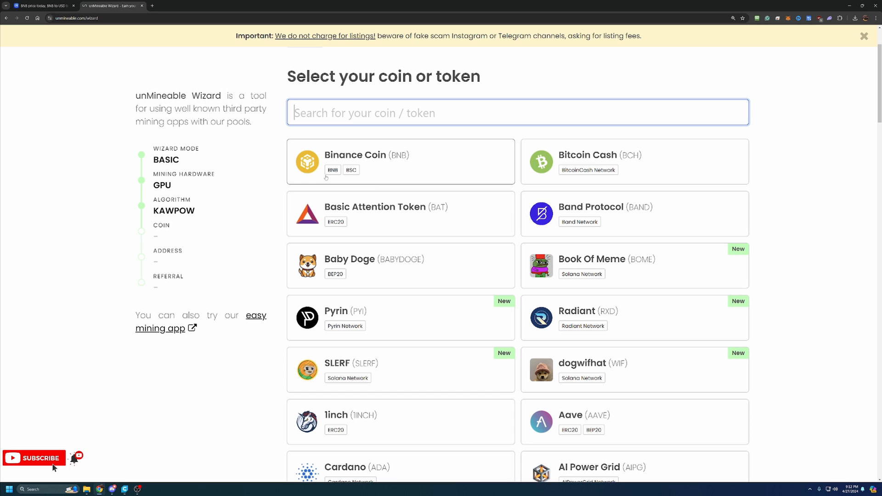
mouse_move(411, 177)
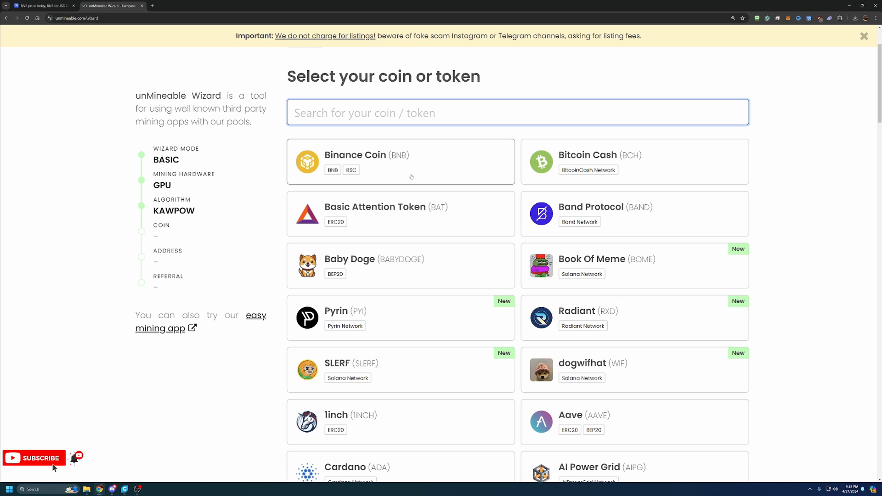
mouse_move(398, 190)
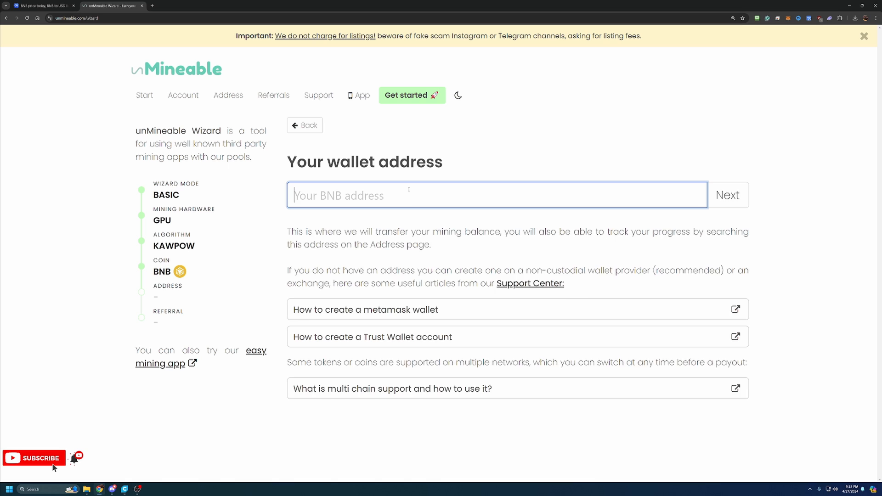
text(0xF8B99643fAfC79d9404DE68E48C4D49a3936f787)
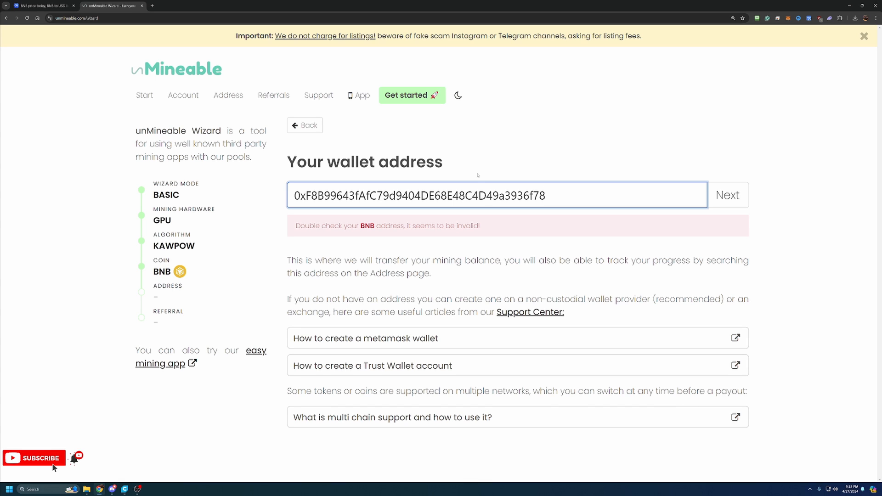
text(5)
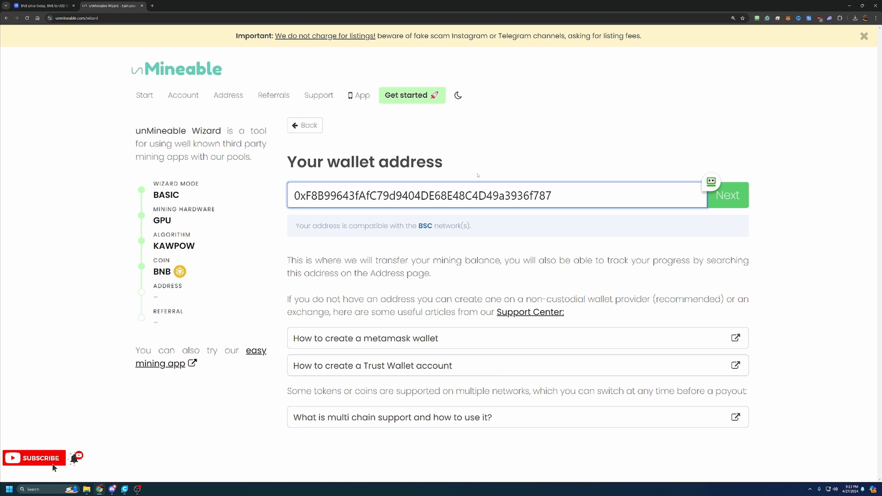
click(529, 196)
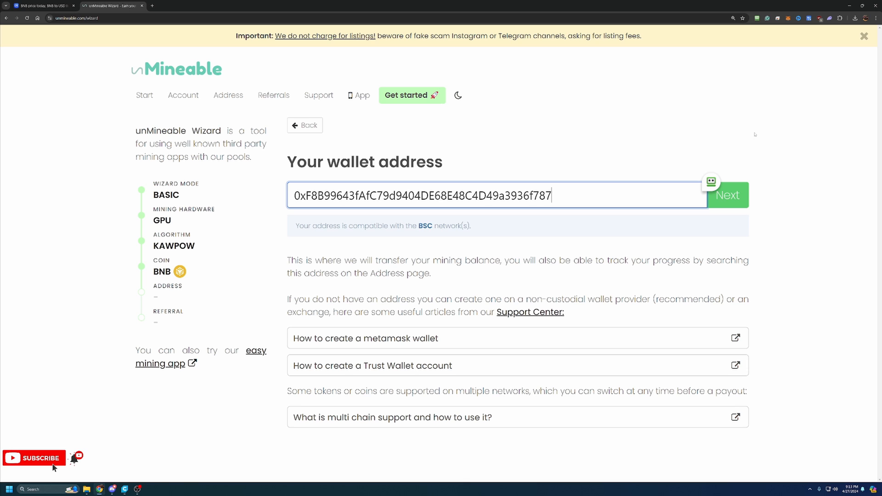
click(728, 195)
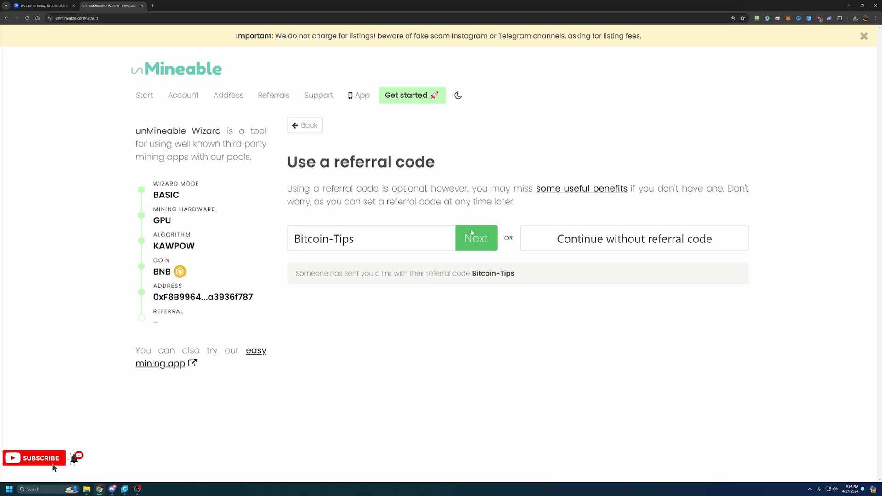
Confirm the Bitcoin-Tips referral code
click(475, 238)
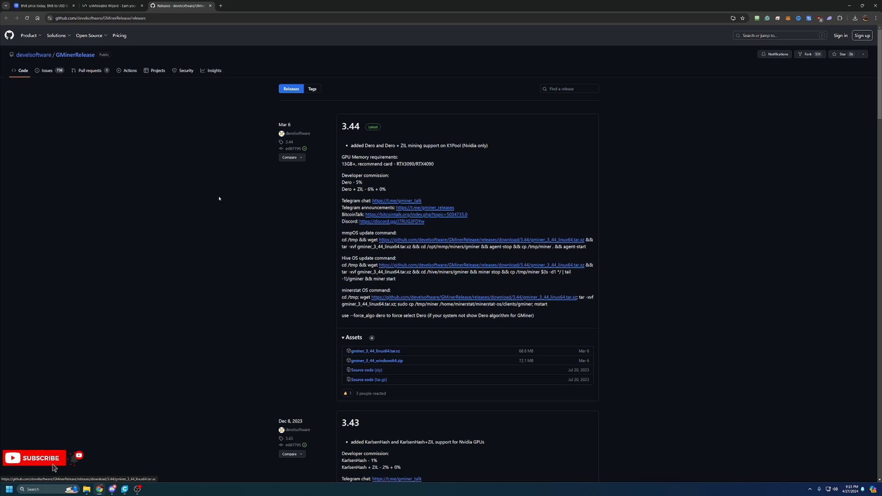
mouse_move(183, 129)
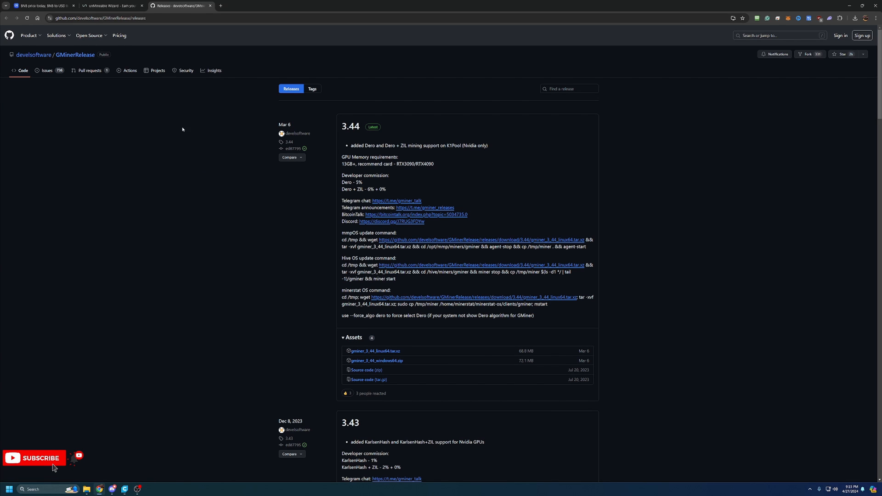
Return to the unMineable wizard results tab
click(113, 5)
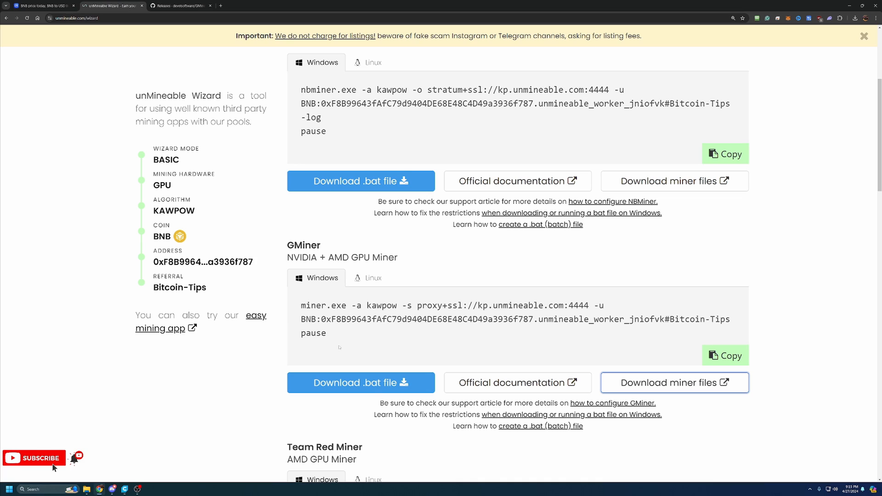
mouse_move(359, 383)
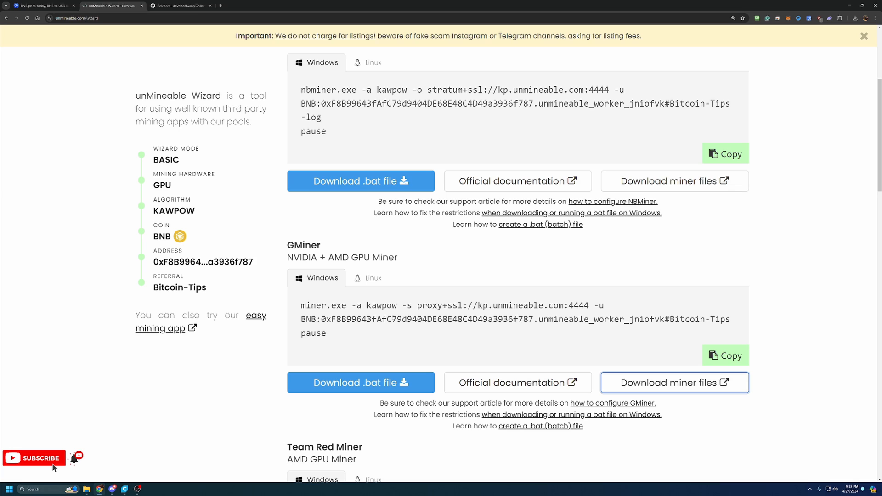
mouse_move(415, 333)
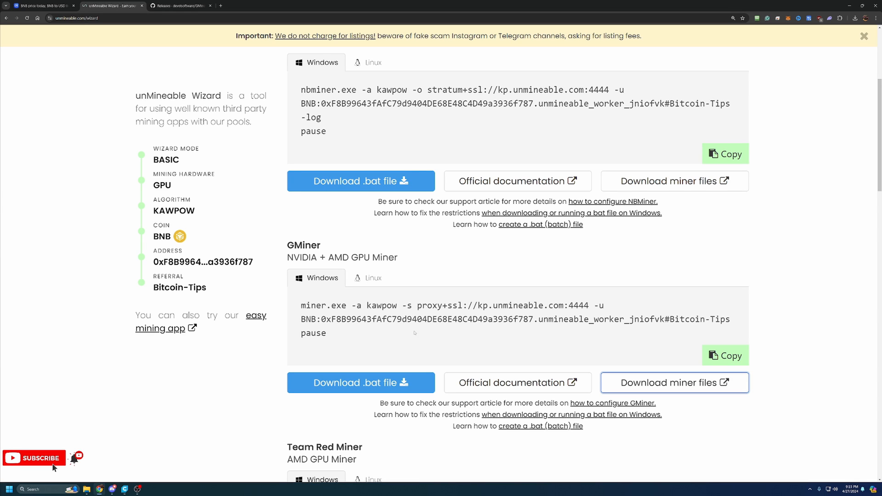
mouse_move(518, 313)
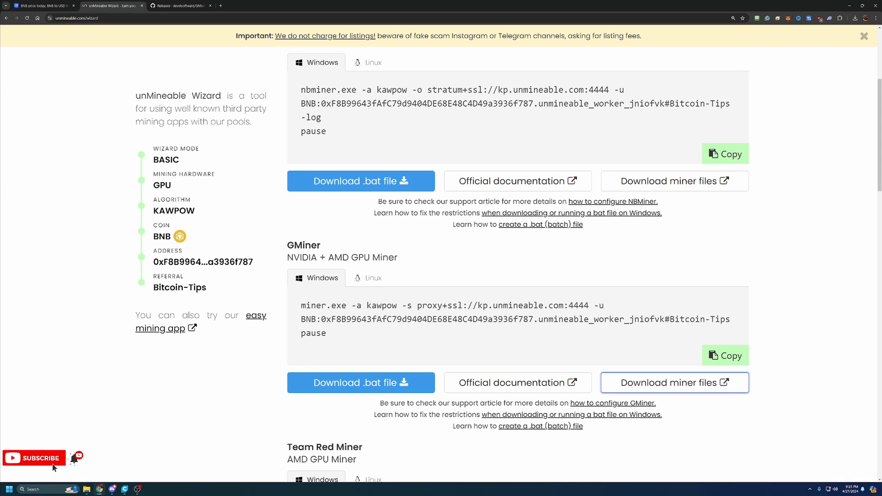
mouse_move(804, 101)
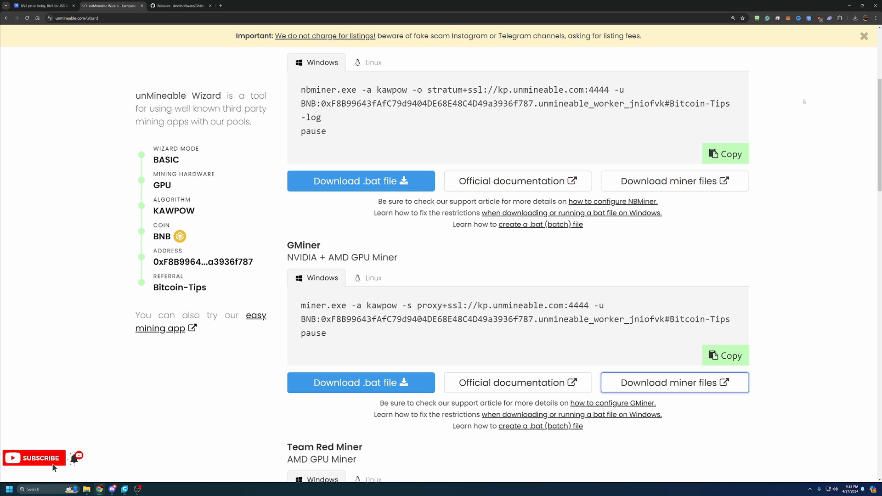
mouse_move(805, 87)
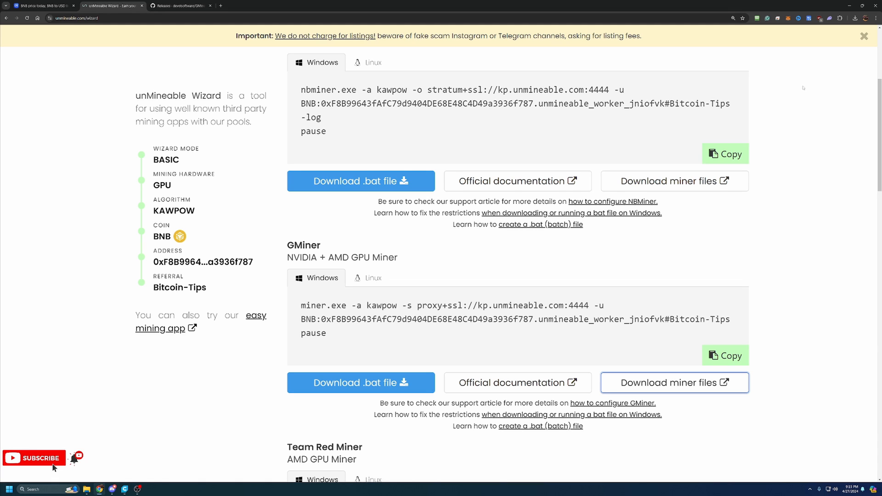
mouse_move(804, 88)
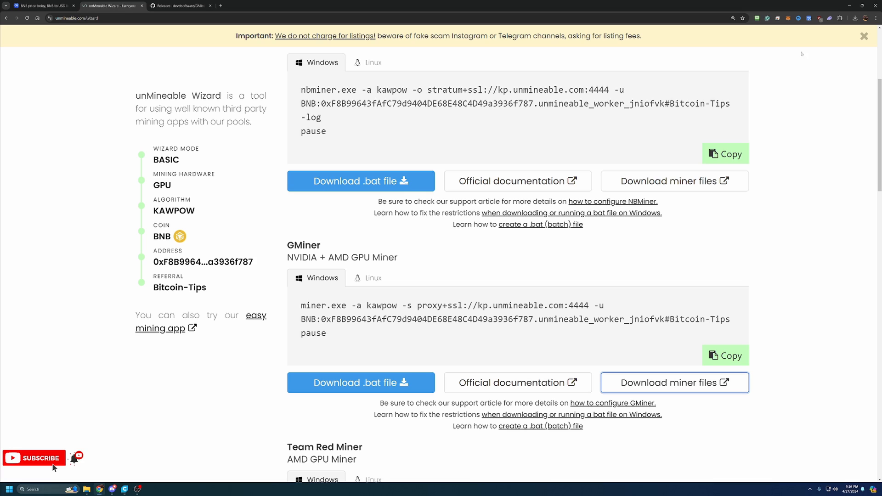
mouse_move(799, 52)
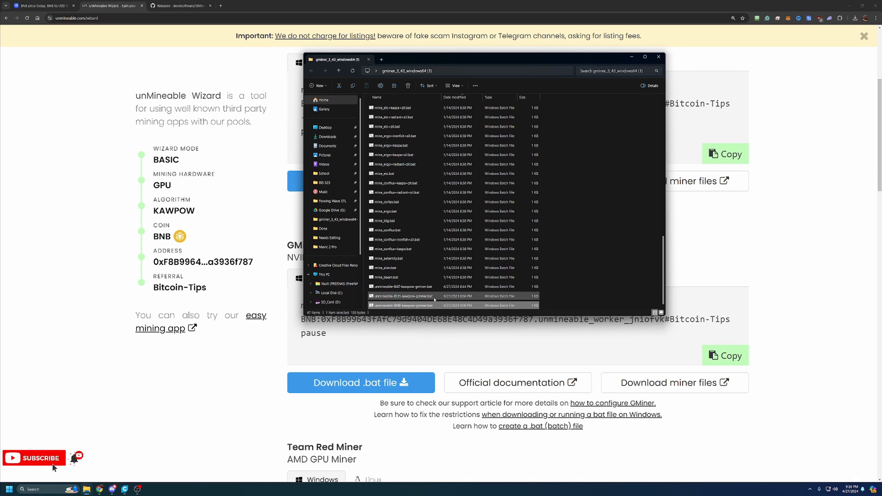
Run unmineable-BNB-kawpow-gminer.bat, allowing it past the SmartScreen warning
click(402, 306)
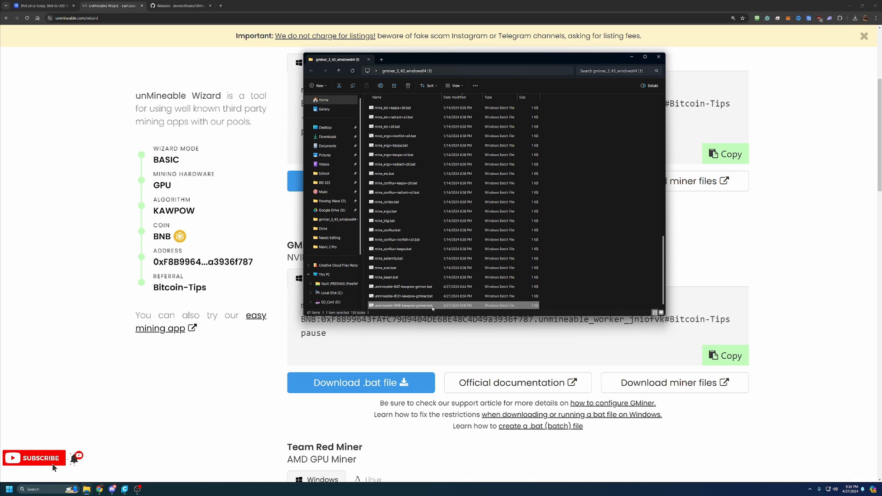
double_click(401, 305)
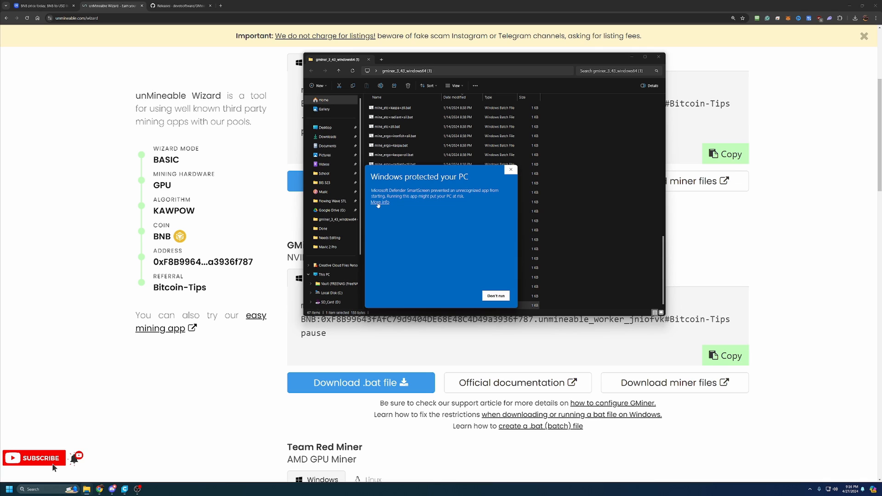
click(379, 202)
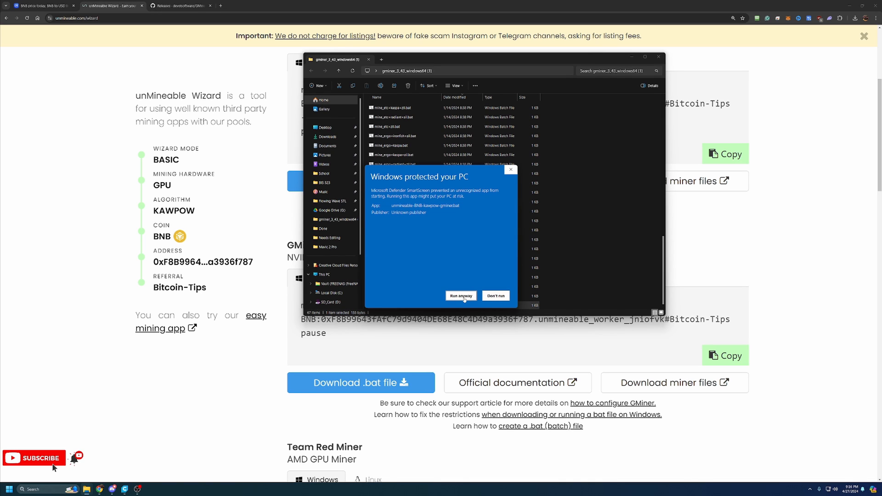
click(460, 296)
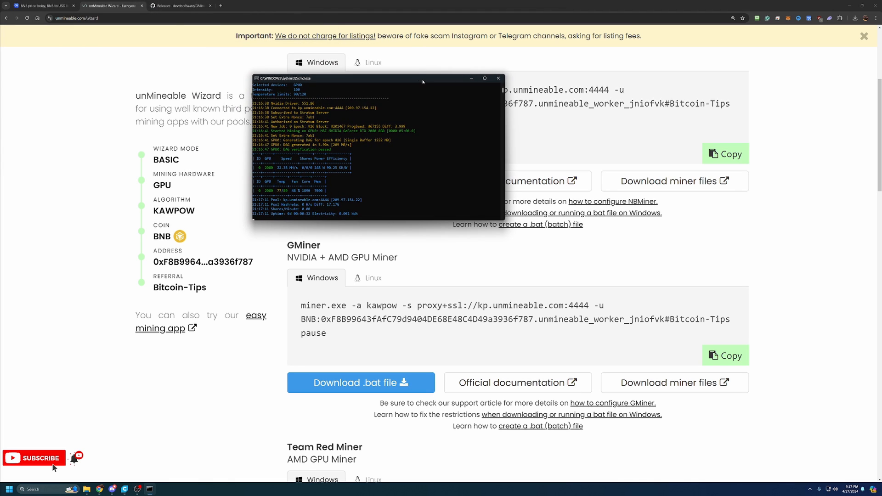
mouse_move(434, 78)
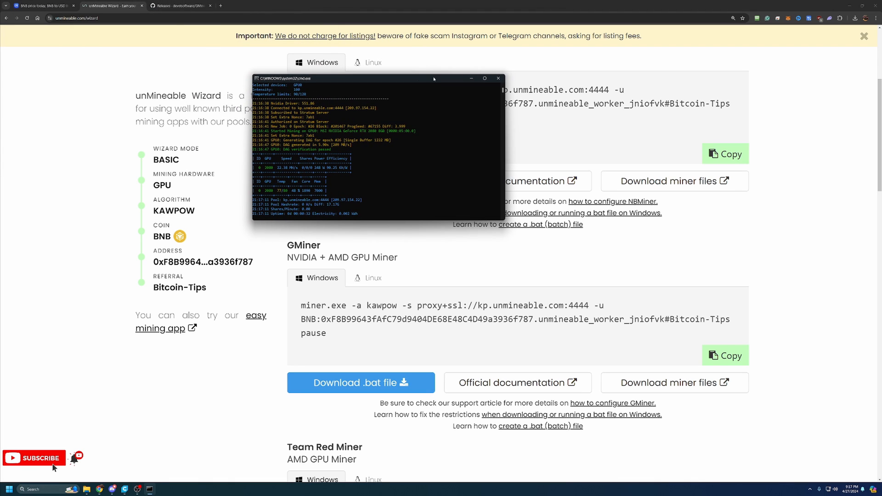
Drag the running GMiner console out of the way
drag(376, 78, 463, 130)
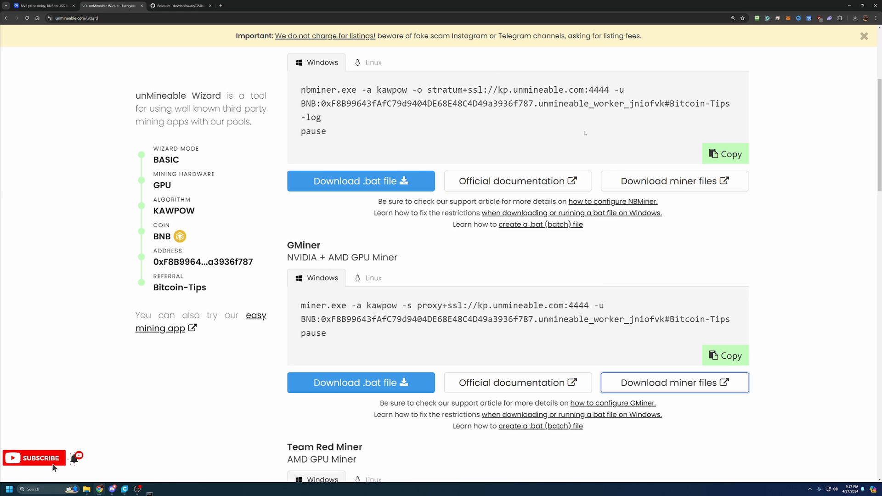
mouse_move(196, 485)
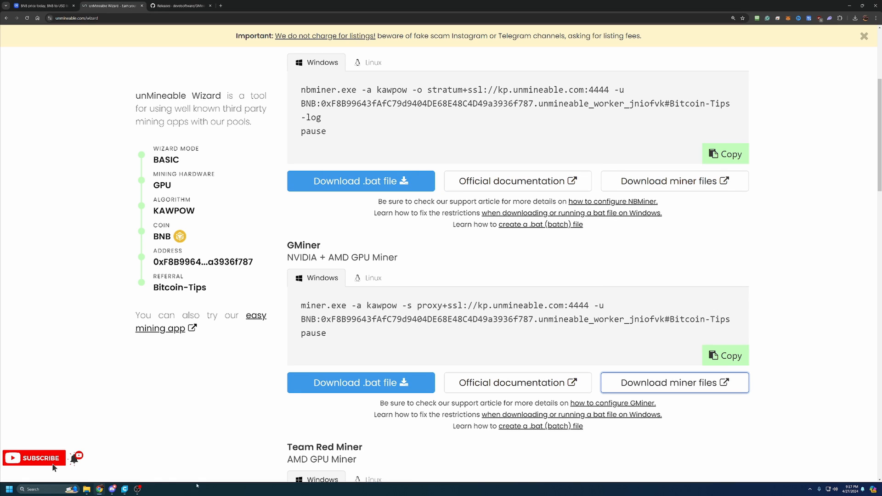
mouse_move(244, 417)
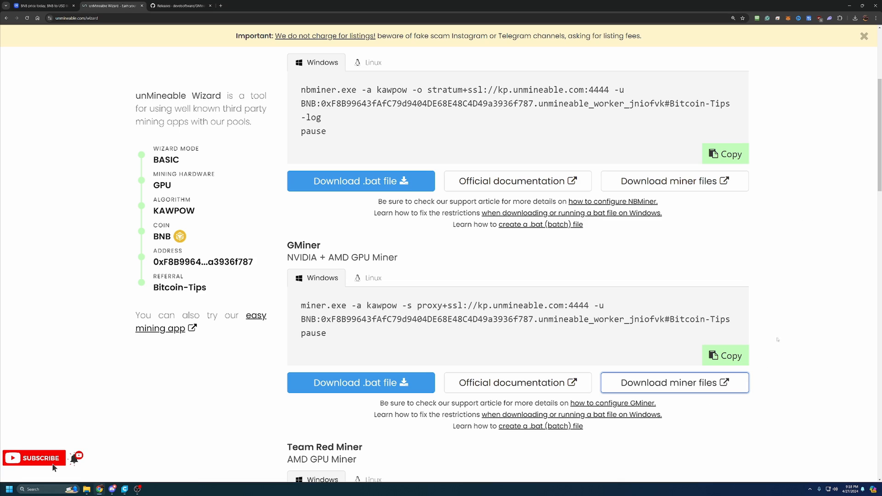
mouse_move(570, 296)
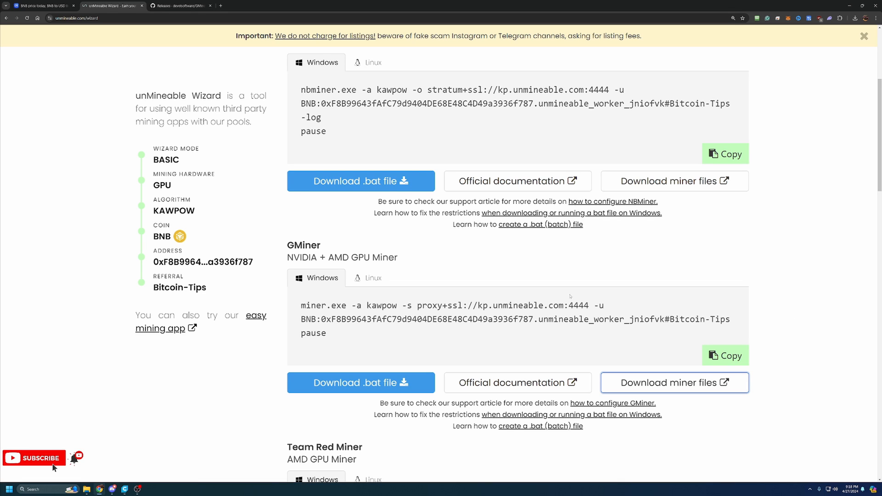
mouse_move(526, 281)
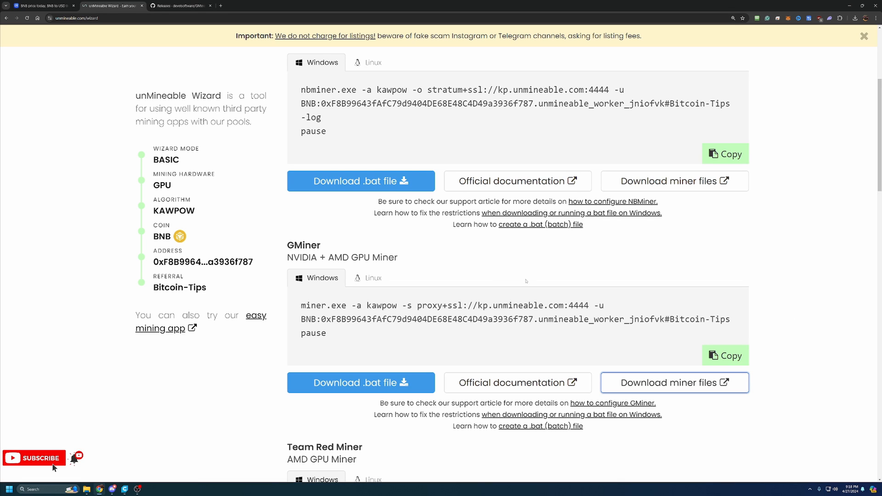
mouse_move(520, 273)
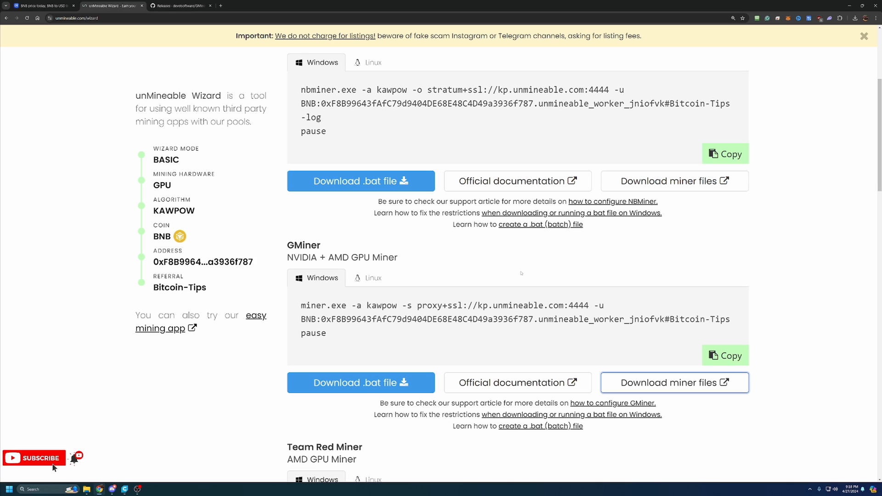